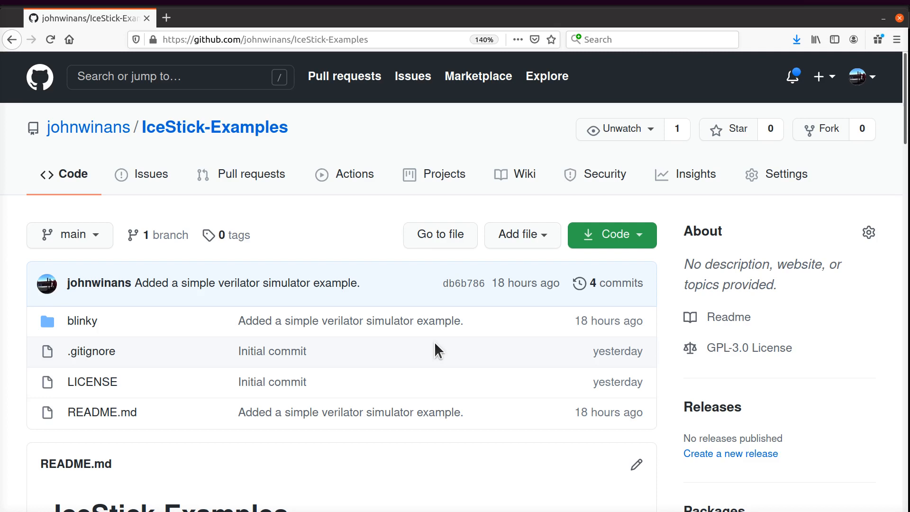
mouse_move(246, 164)
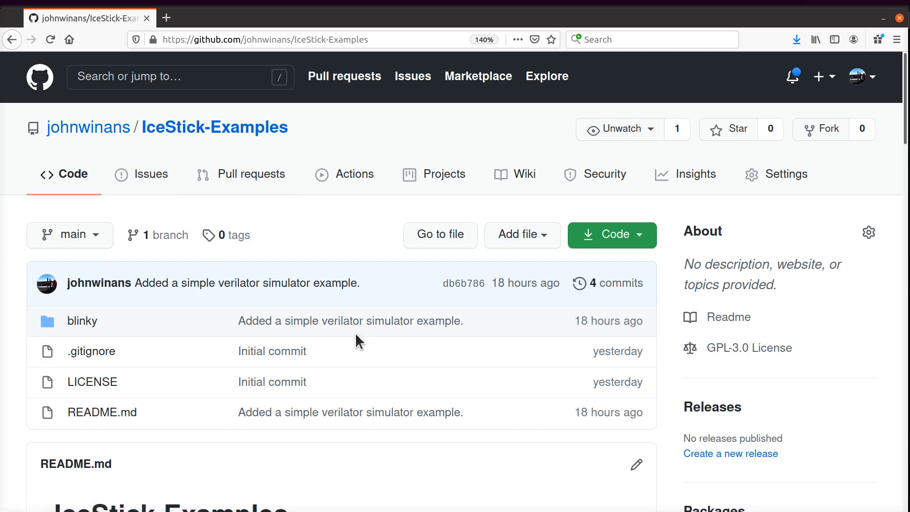
mouse_move(368, 392)
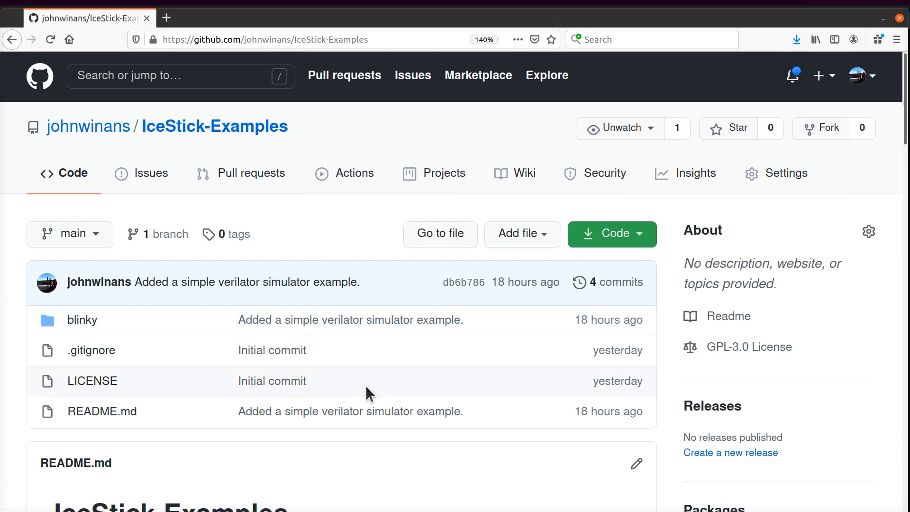
Read the README and apt-install clang, bison, flex and graphviz, confirming with y
scroll("down", 3)
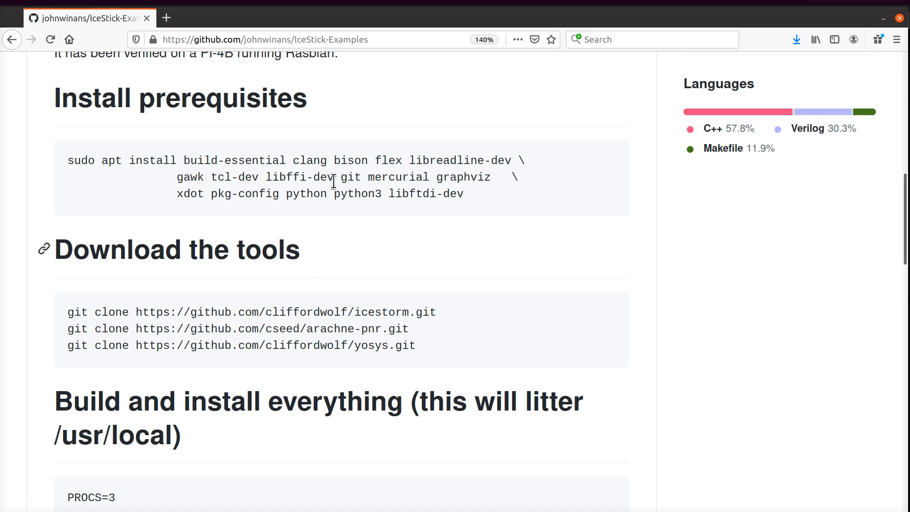
mouse_move(429, 346)
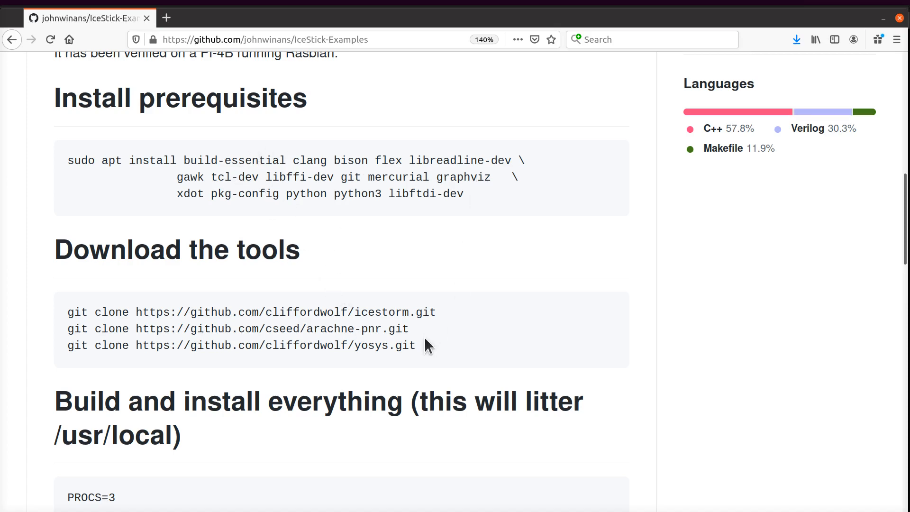
scroll("down", 3)
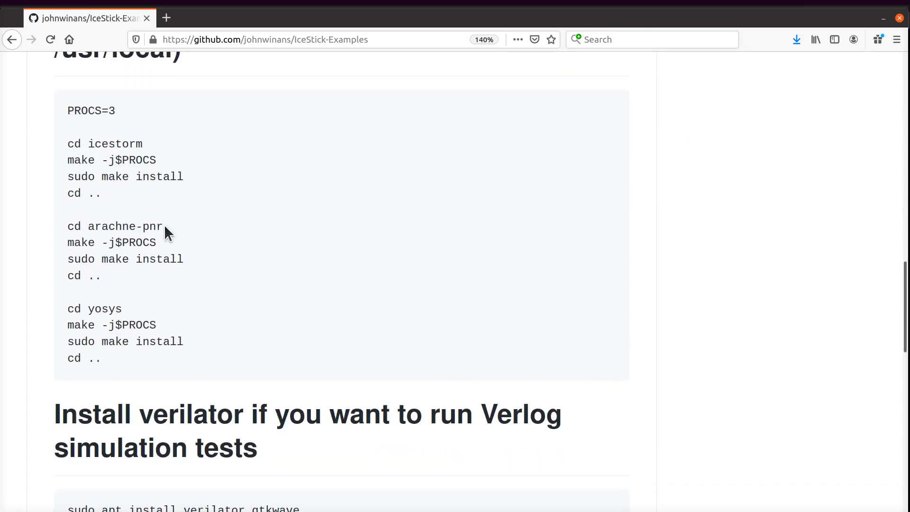
scroll("up", 3)
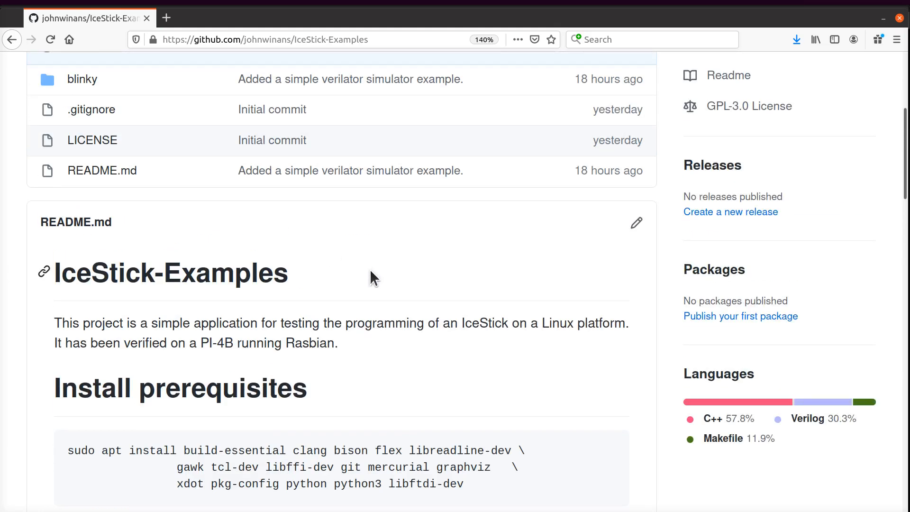
mouse_move(404, 286)
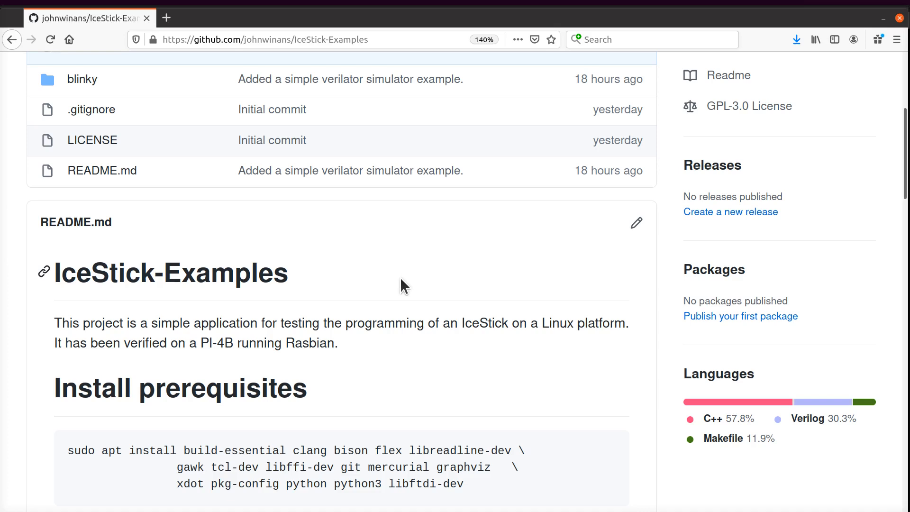
double_click(481, 323)
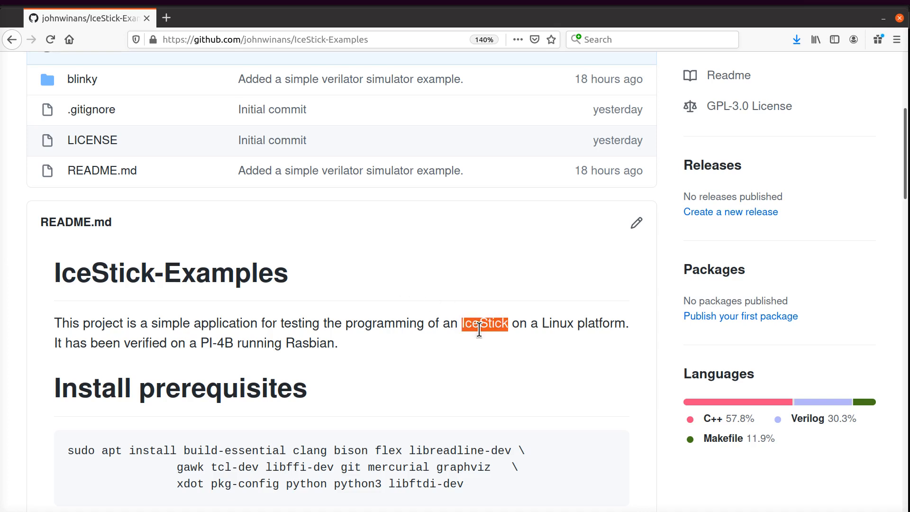
mouse_move(442, 344)
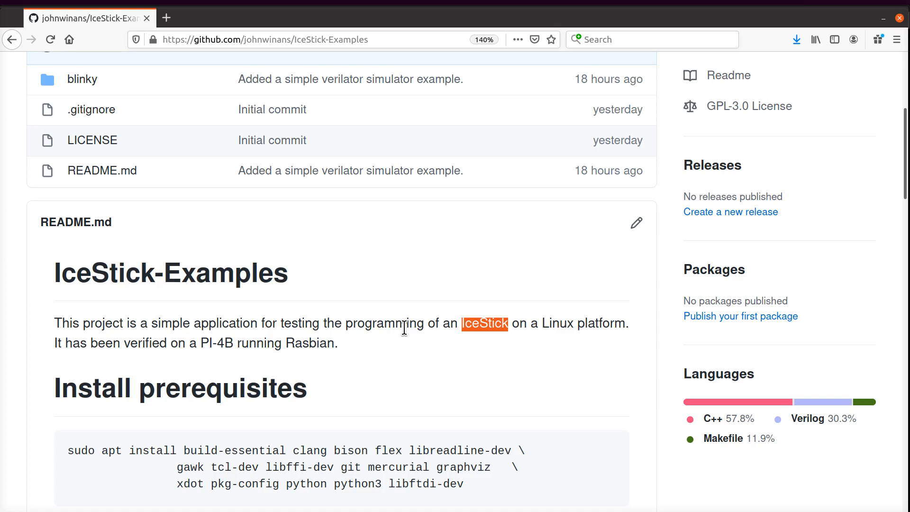
mouse_move(405, 352)
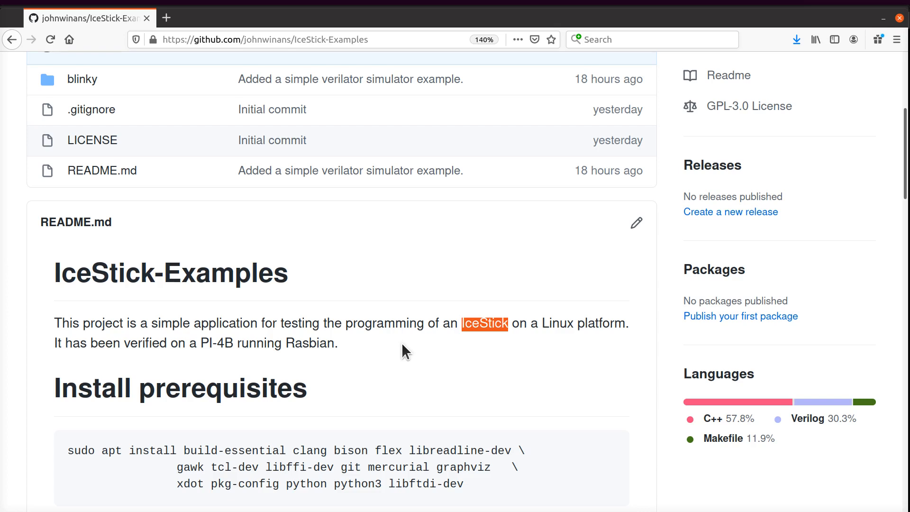
scroll("down", 3)
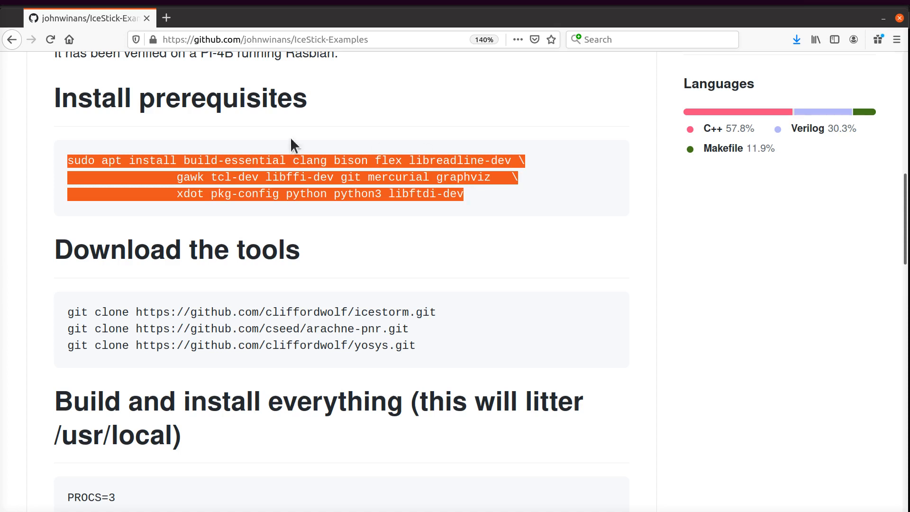
mouse_move(465, 215)
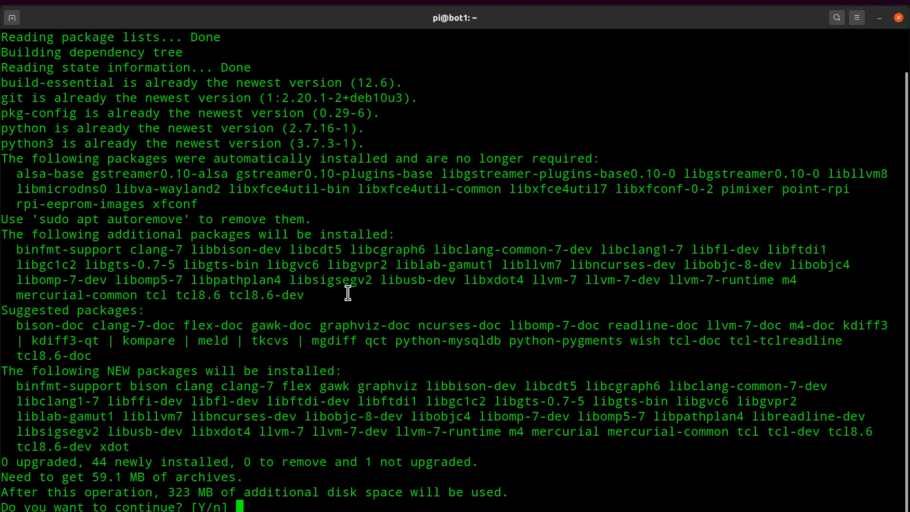
type("y")
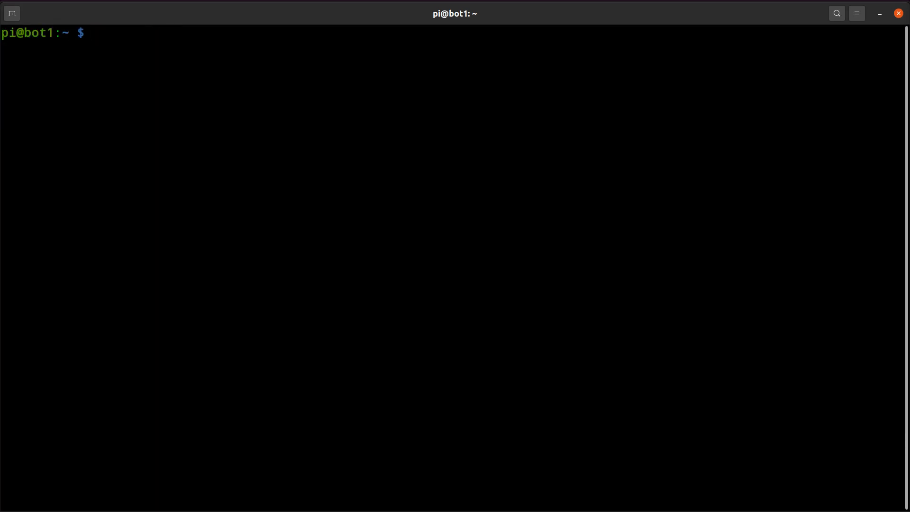
Create the ~/fpga directory with mkdir and change into it
type("mkdir fpga")
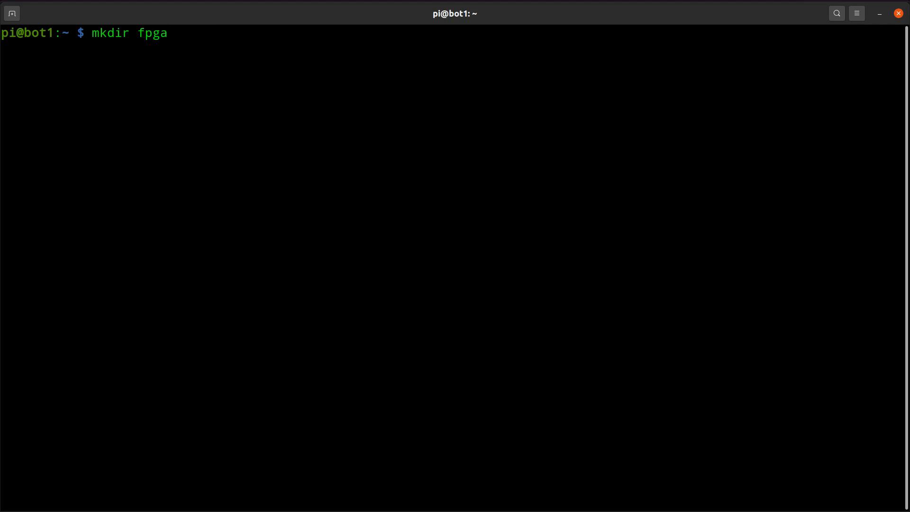
type("cd fpga")
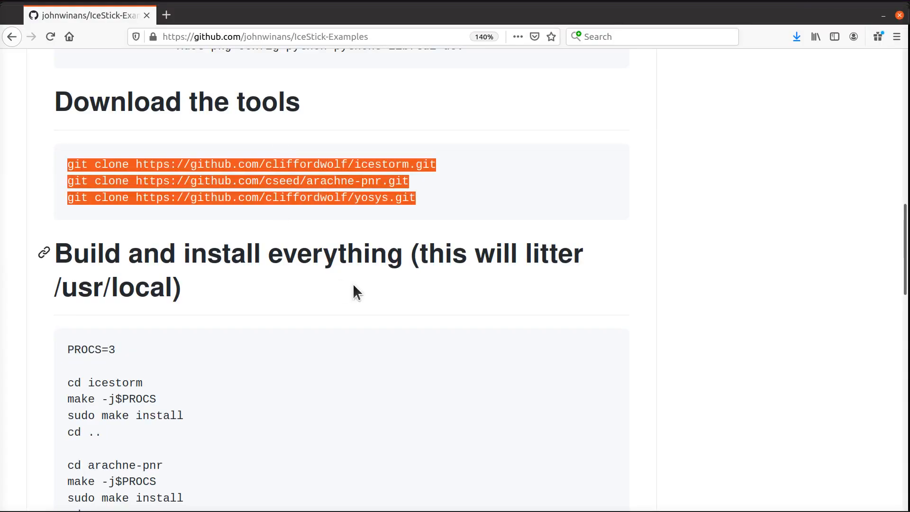
Run make and sudo make install for icestorm using the README's commands
scroll("down", 3)
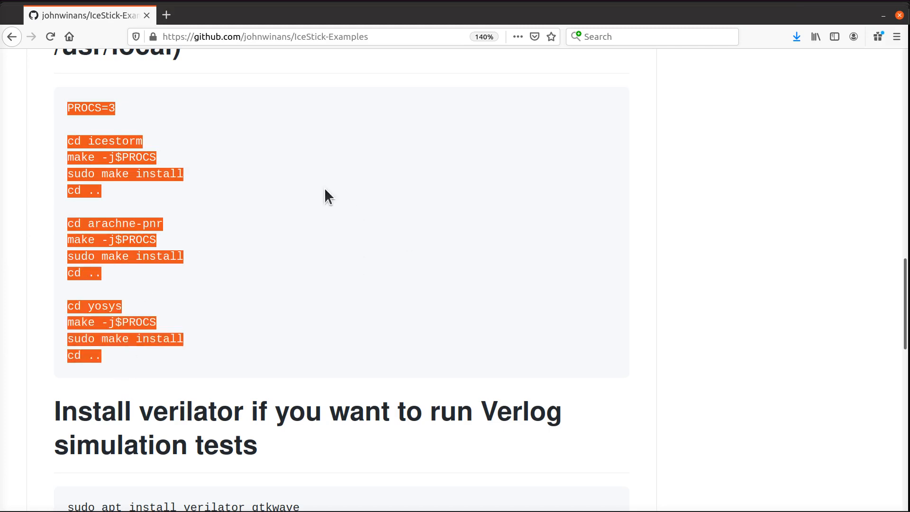
mouse_move(283, 305)
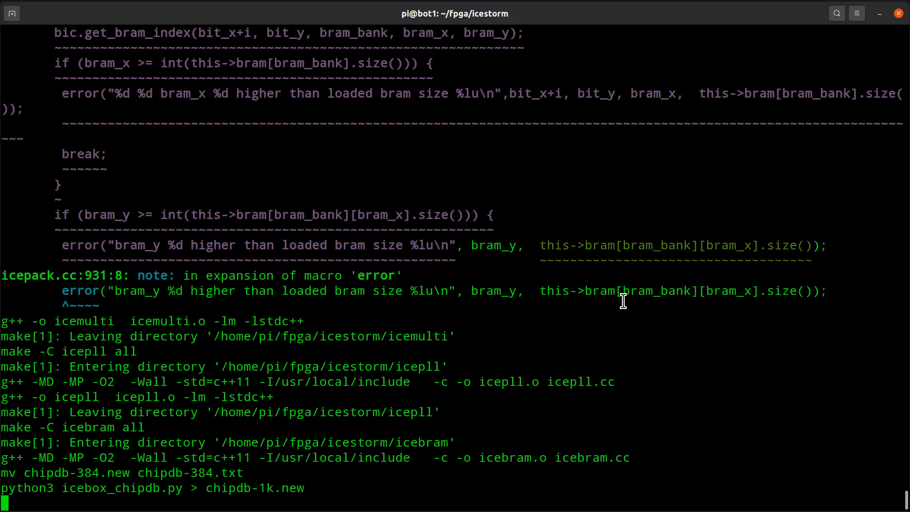
scroll("down", 3)
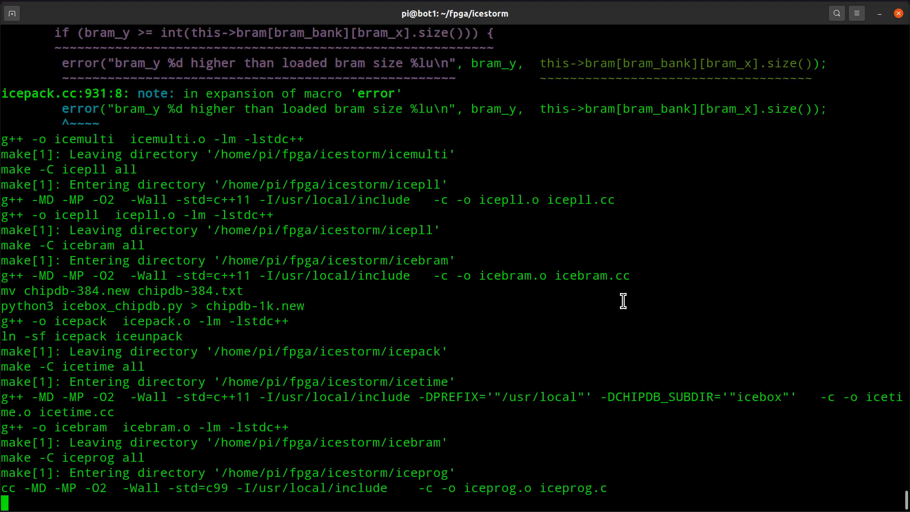
scroll("down", 3)
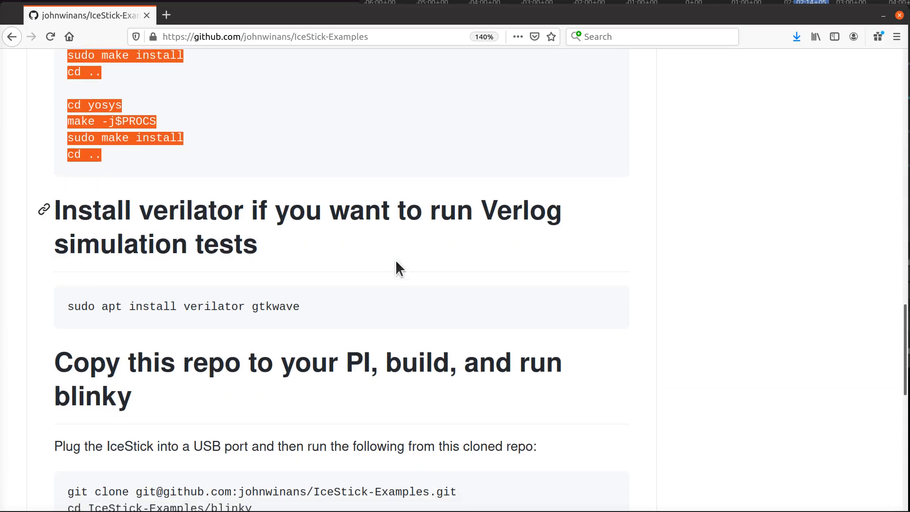
Confirm yosys reports Build successful, then run sudo apt install verilator gtkwave
scroll("down", 3)
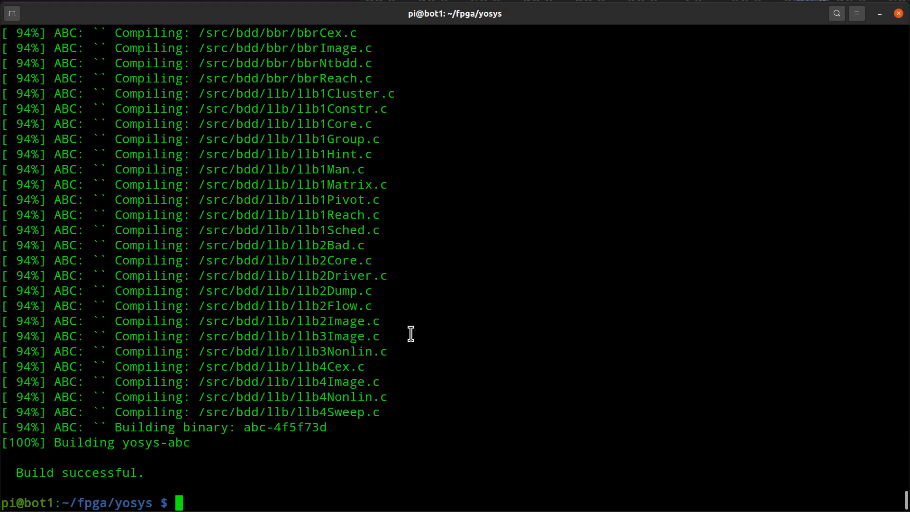
type("sudo apt install verilator gtkwave")
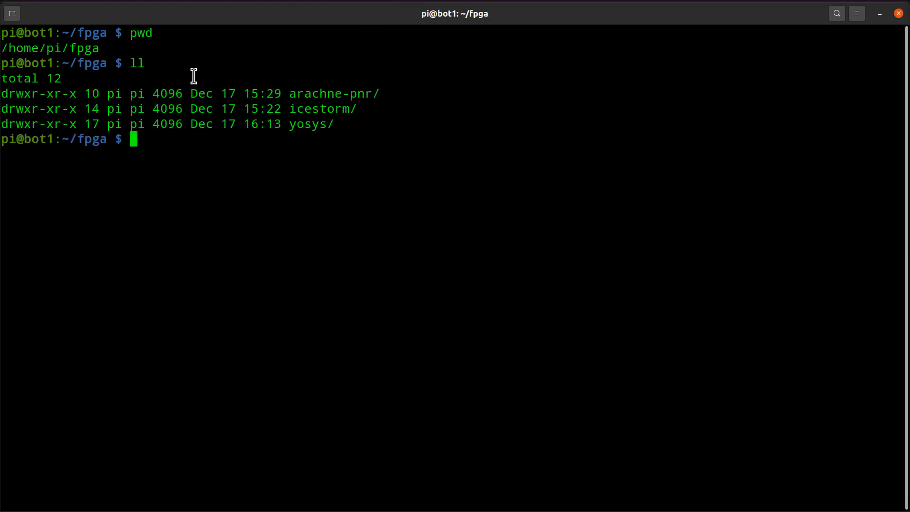
mouse_move(251, 115)
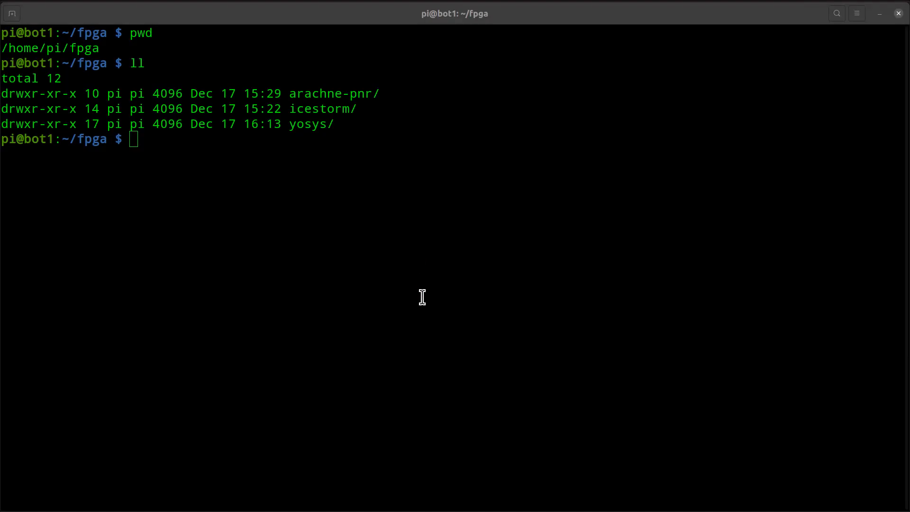
Clone the IceStick-Examples repo, list the folder, and make blinky.bin in blinky
type("git clone https://github.com/johnwinans/IceStick-Examples.git")
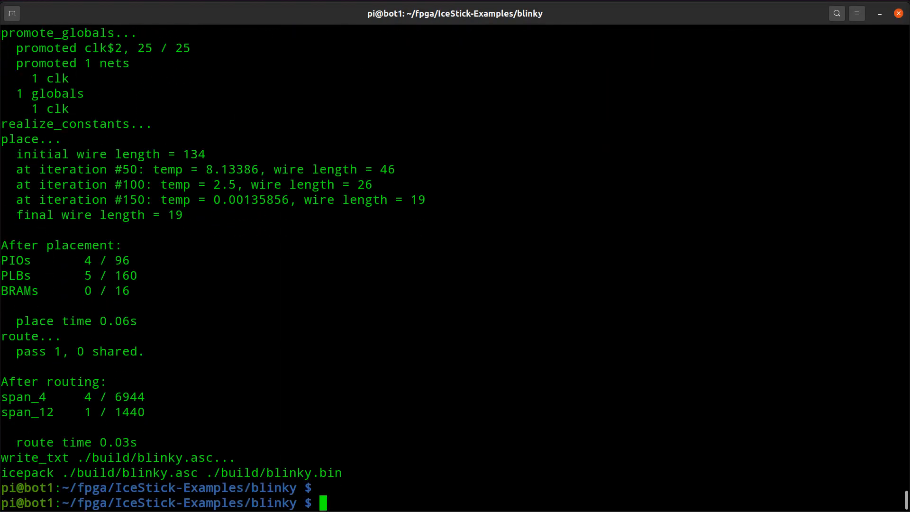
type("ll")
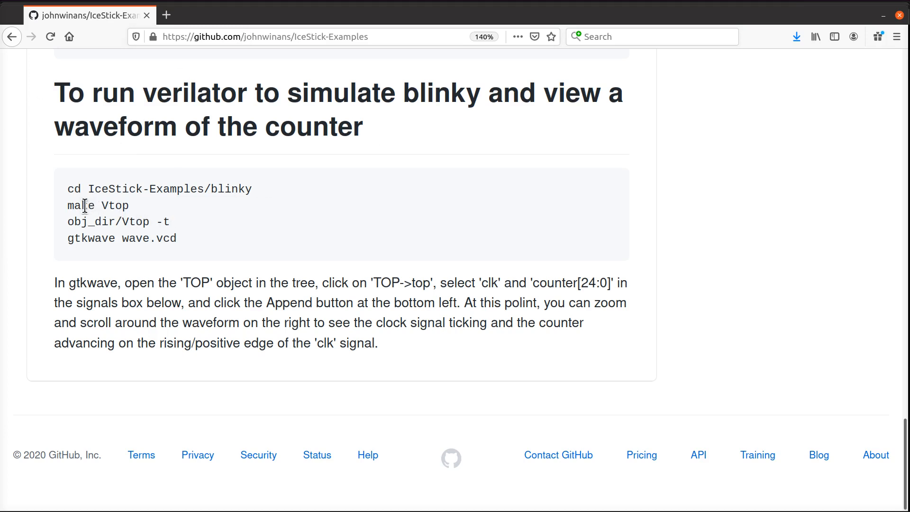
Copy the simulation command from the README, run make Vtop, then obj_dir/Vtop -t
double_click(80, 206)
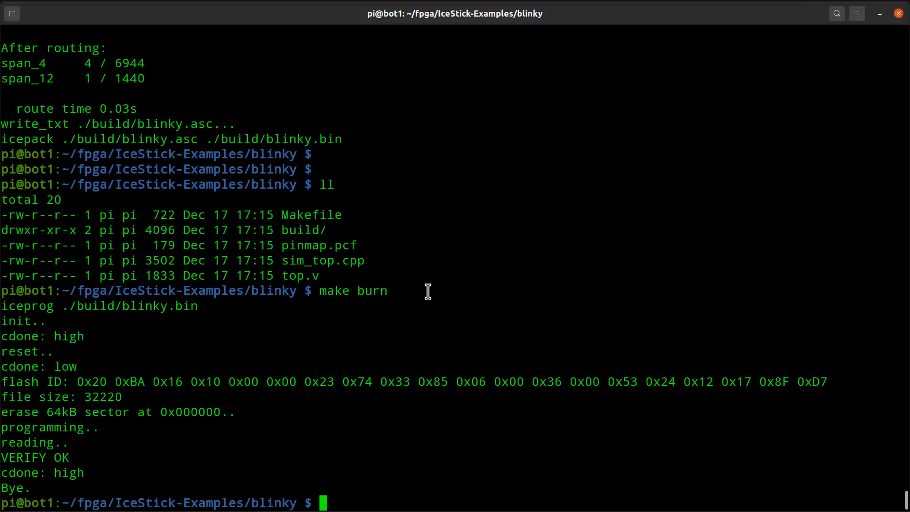
type("make Vtop")
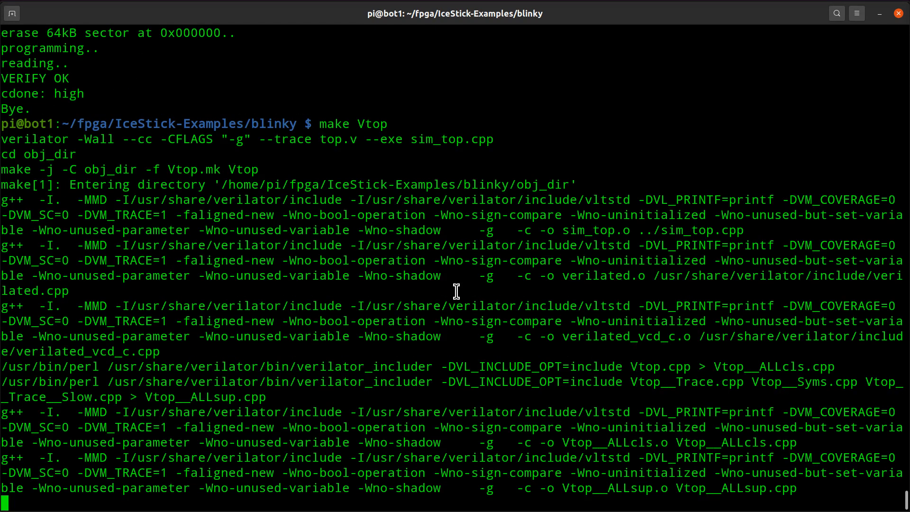
scroll("down", 3)
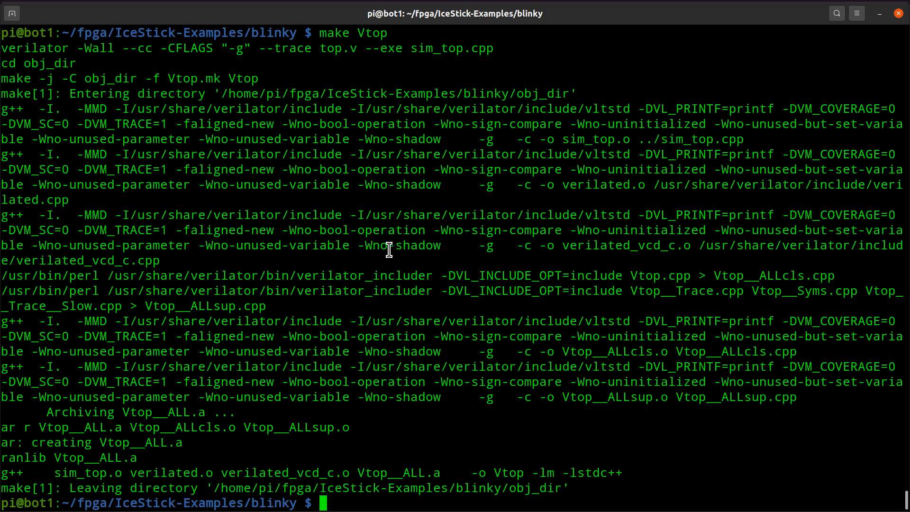
mouse_move(215, 107)
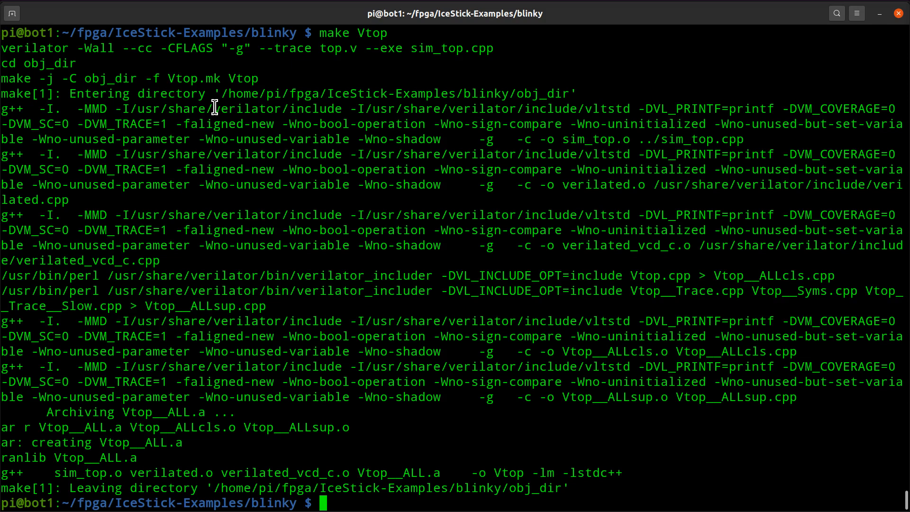
mouse_move(538, 310)
type("obj_dir/Vtop -t")
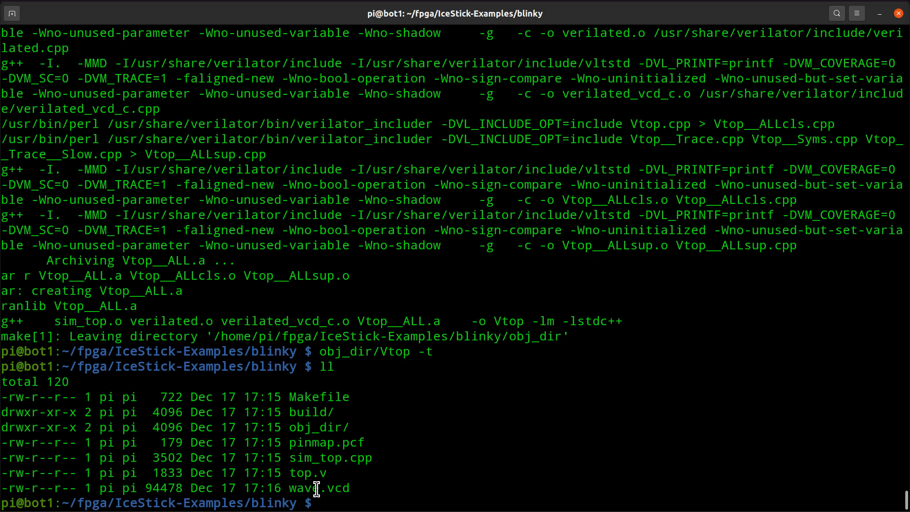
Run gtkwave wave.vcd to open the simulation trace
type("gtk")
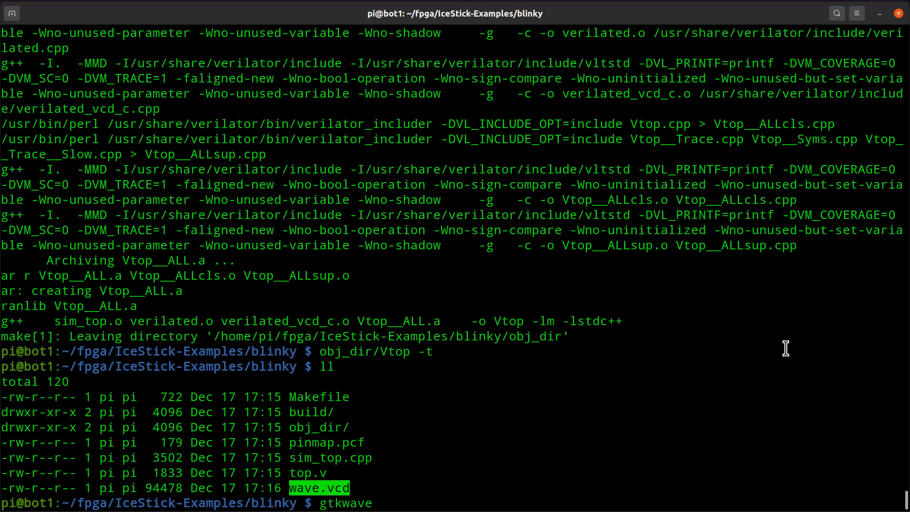
type("wave.vcd")
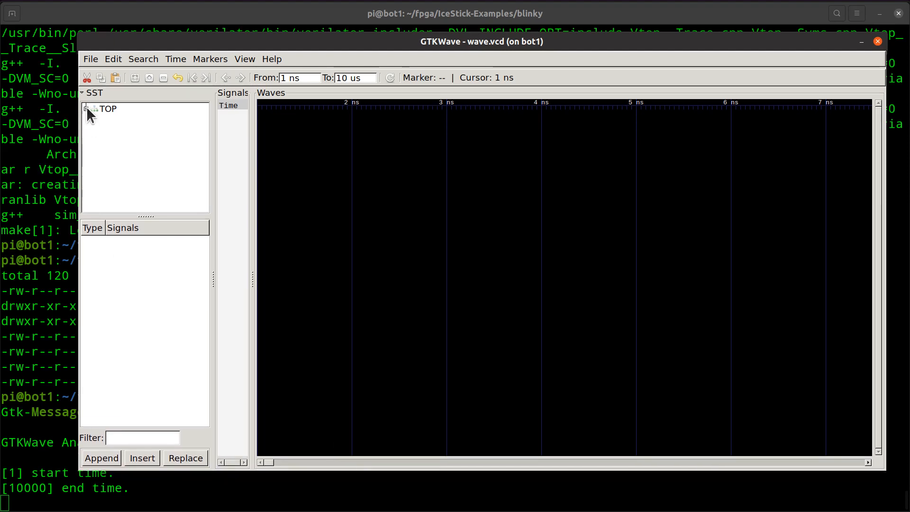
Expand TOP, choose top, append clk and counter[24:0], and place the time cursor
left_click(107, 108)
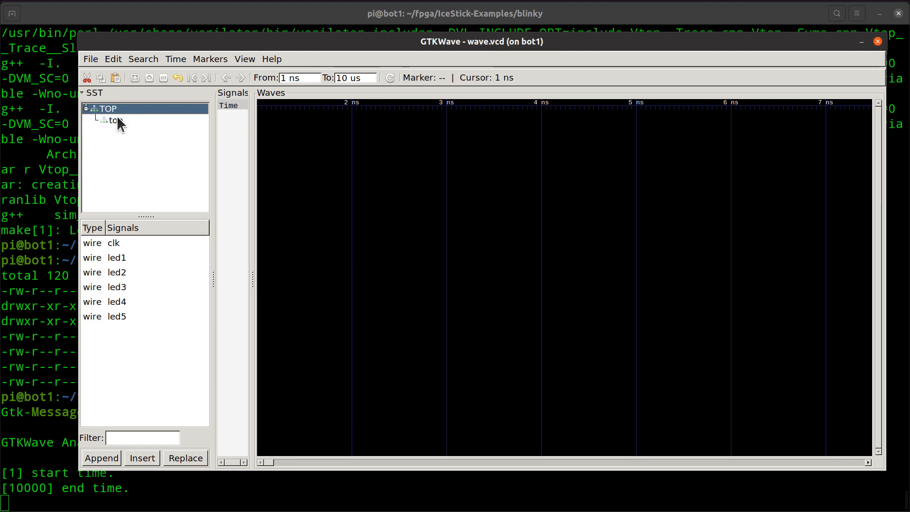
left_click(114, 120)
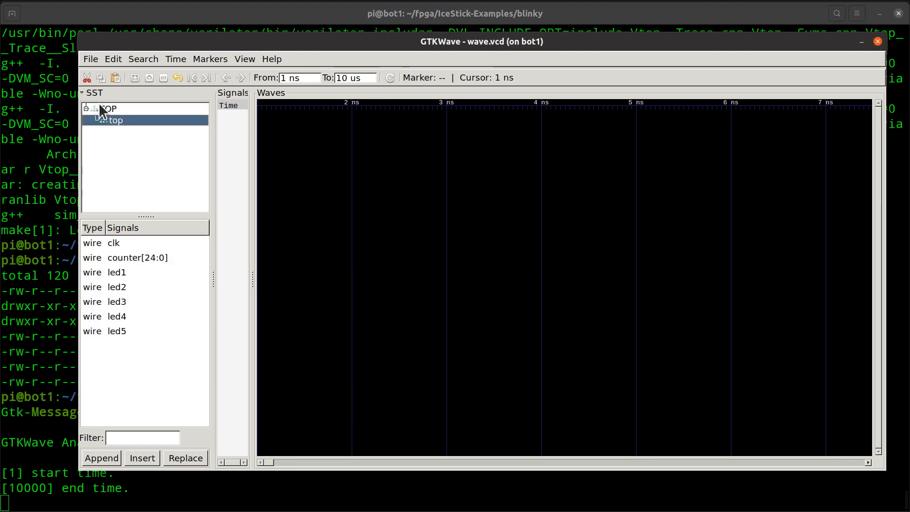
left_click_drag(480, 42, 450, 31)
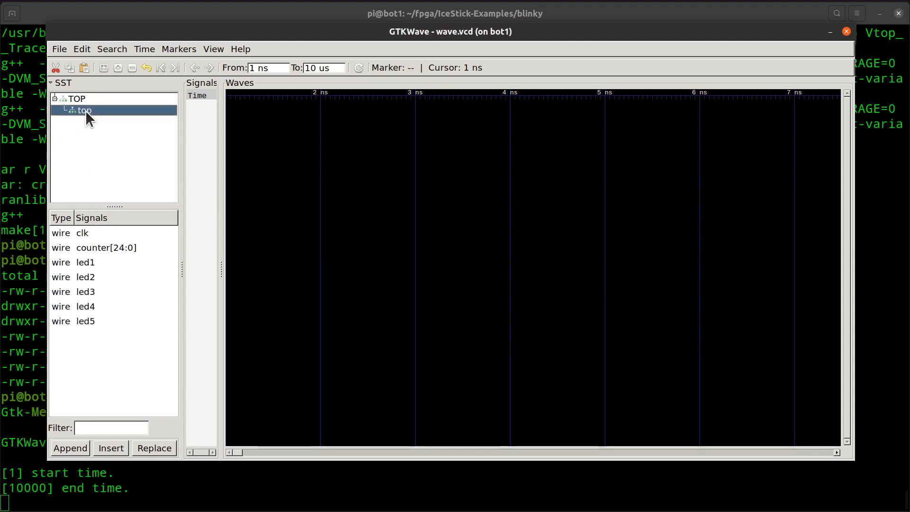
left_click(83, 233)
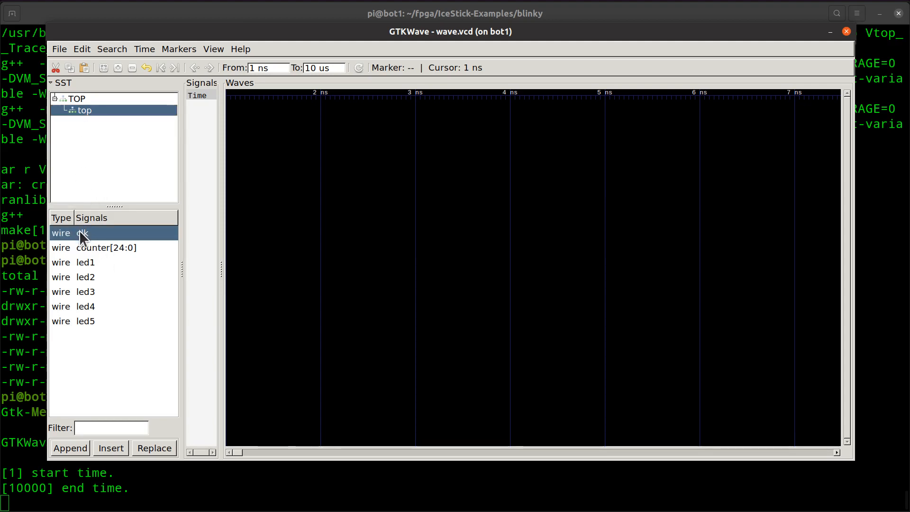
left_click(106, 248)
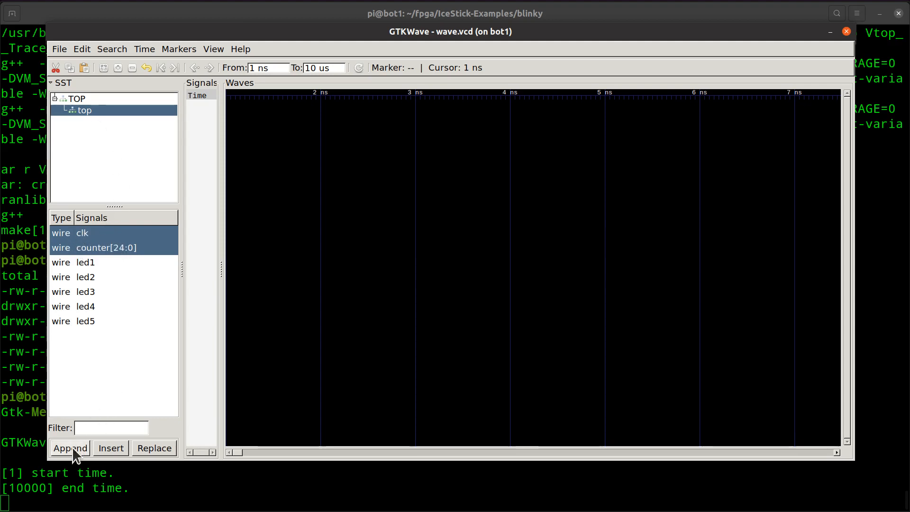
left_click(69, 447)
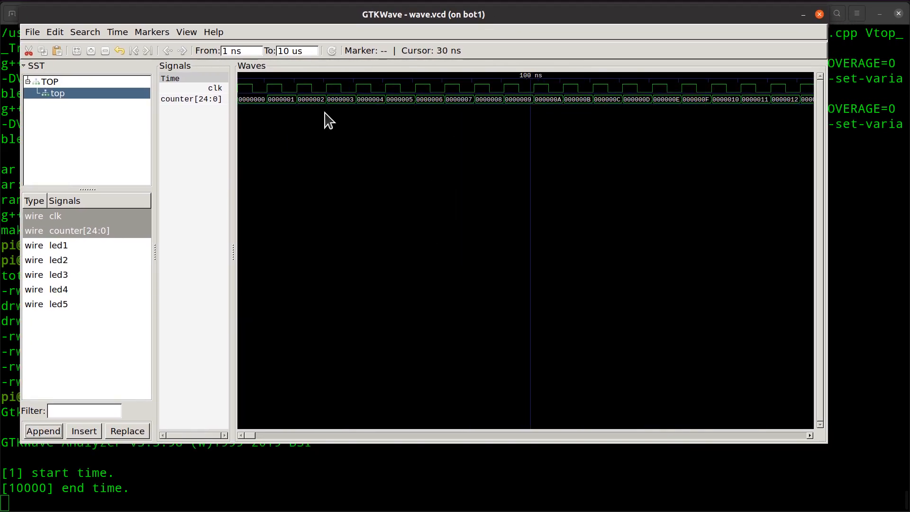
left_click(292, 110)
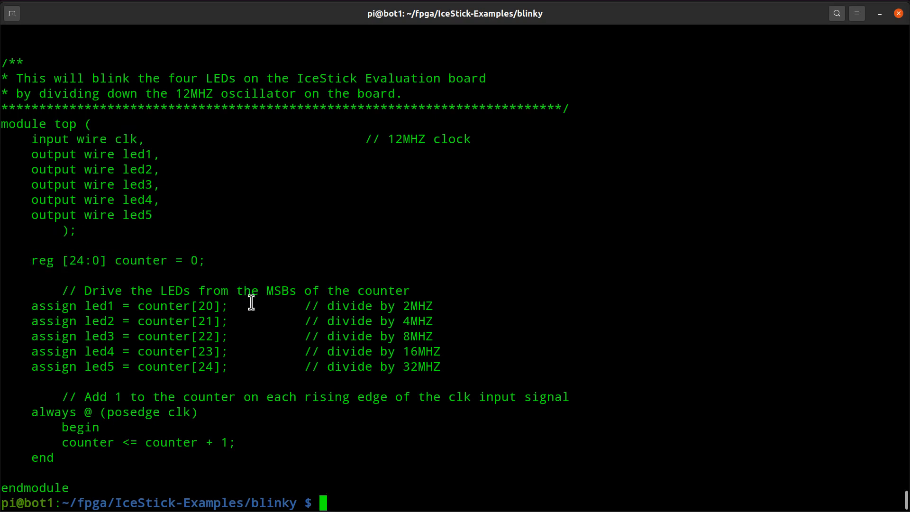
mouse_move(173, 455)
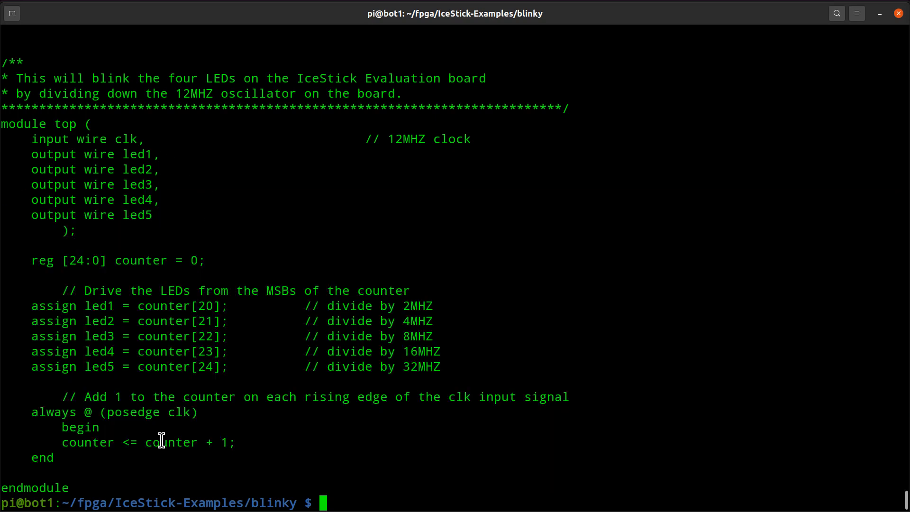
Inspect top.v's rising-edge clk counter logic, then run view sim_top.cpp
double_click(148, 412)
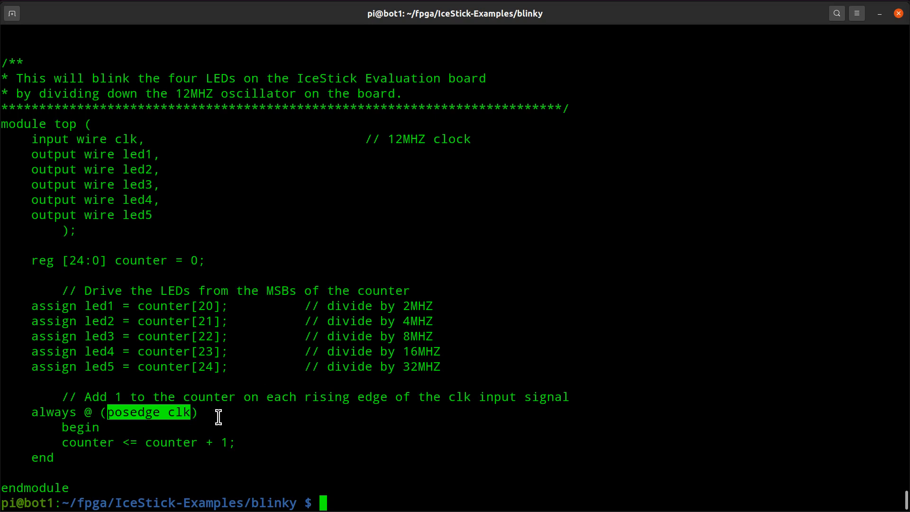
left_click(145, 443)
type("ll")
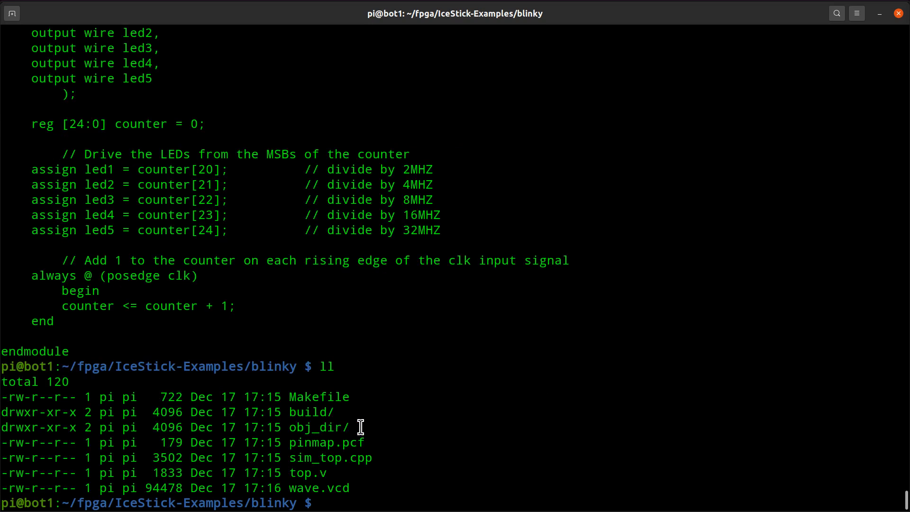
double_click(330, 457)
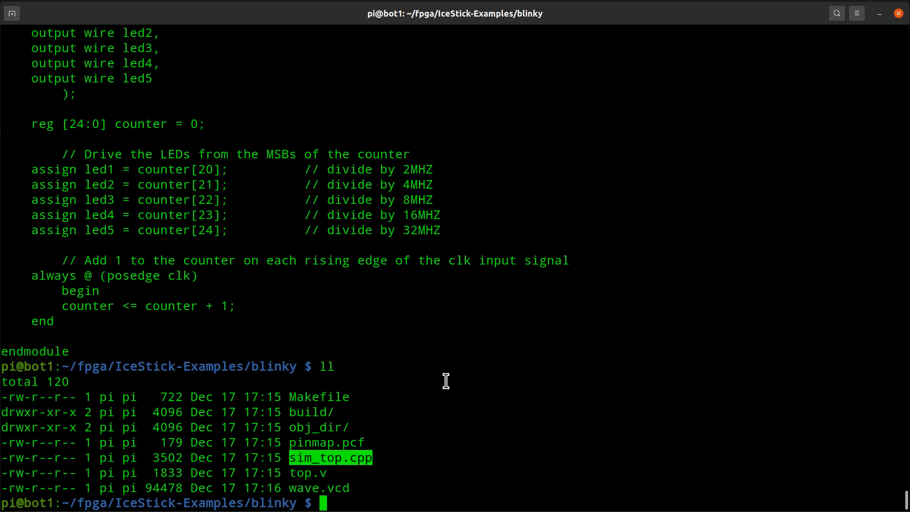
type("view sim_top.cpp")
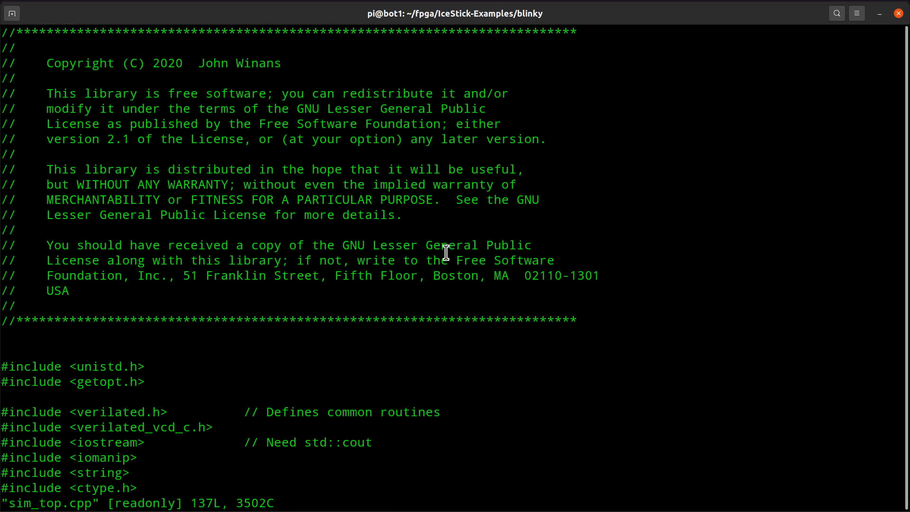
scroll("down", 3)
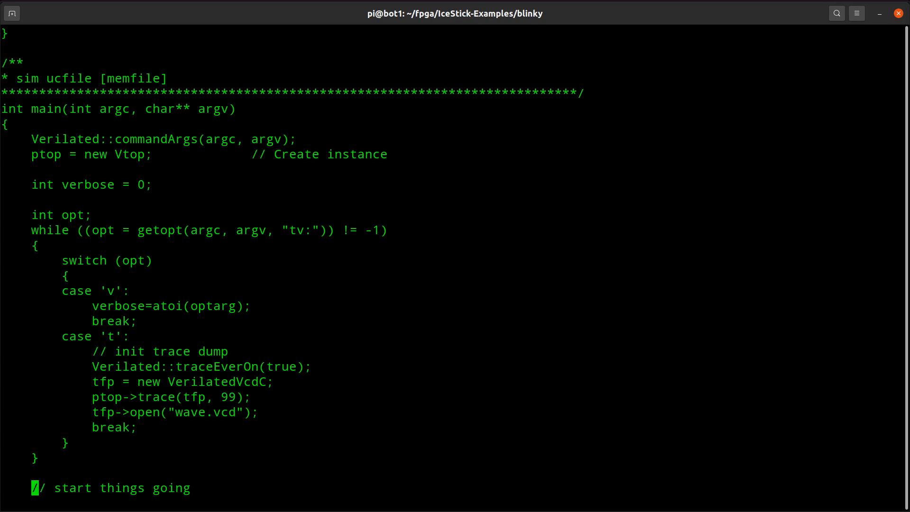
scroll("down", 3)
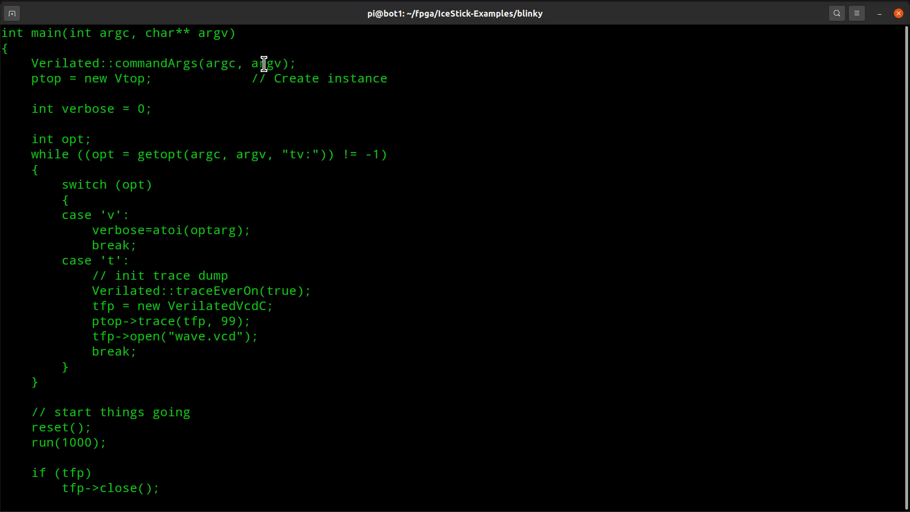
double_click(46, 78)
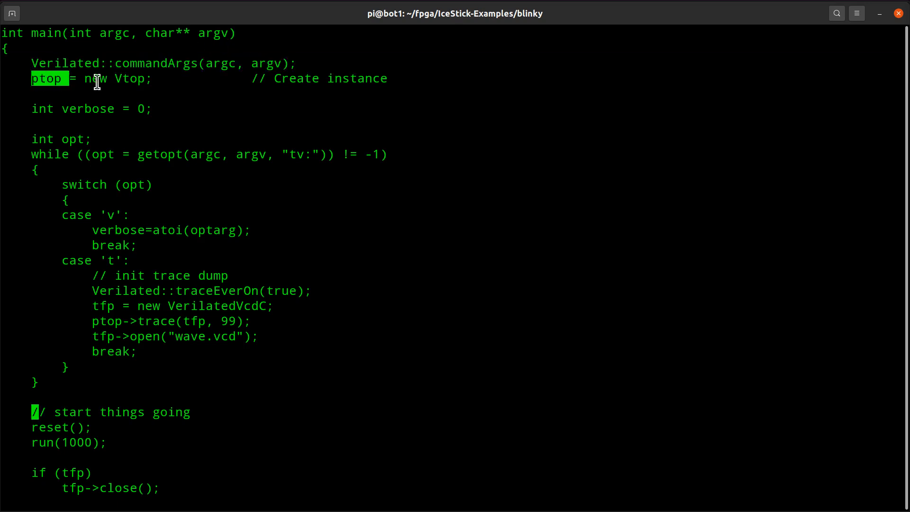
double_click(129, 78)
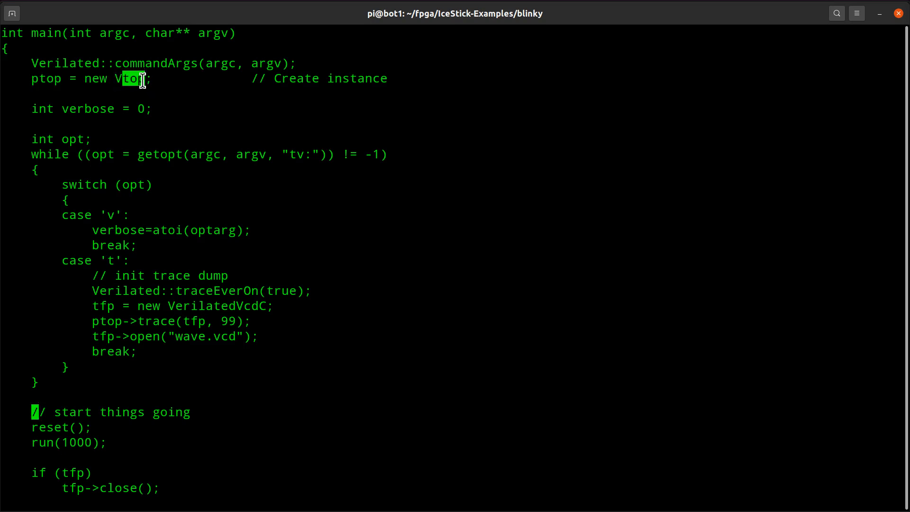
mouse_move(227, 91)
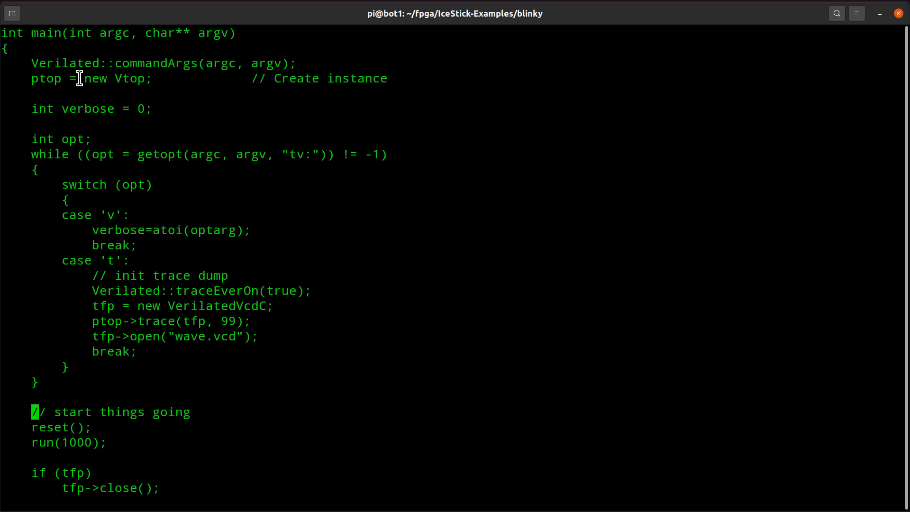
double_click(131, 78)
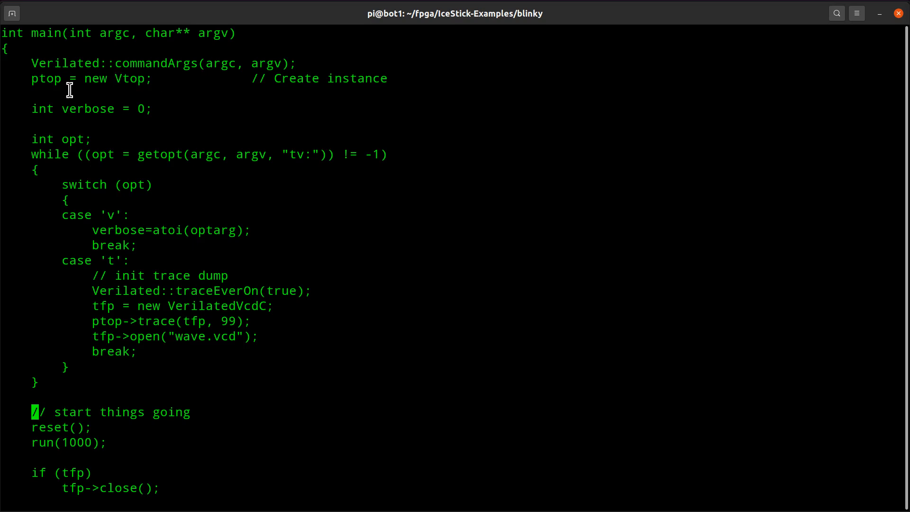
mouse_move(244, 328)
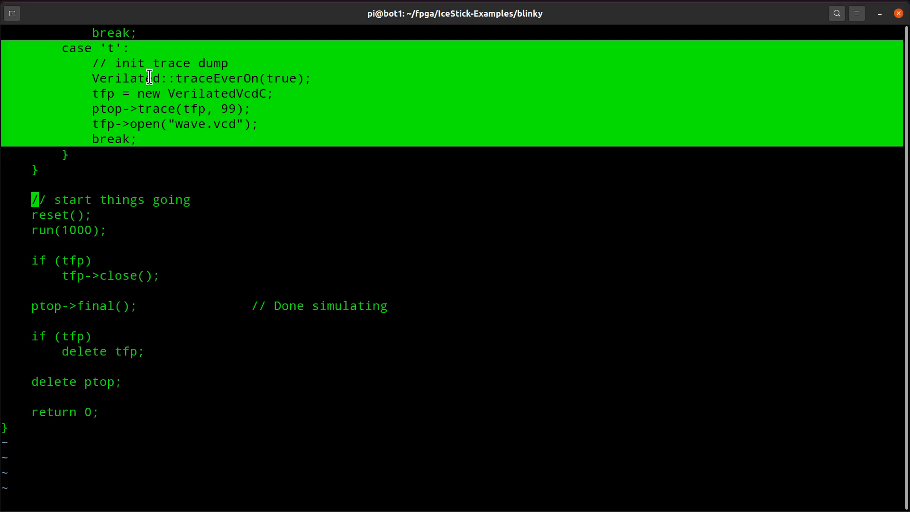
mouse_move(168, 78)
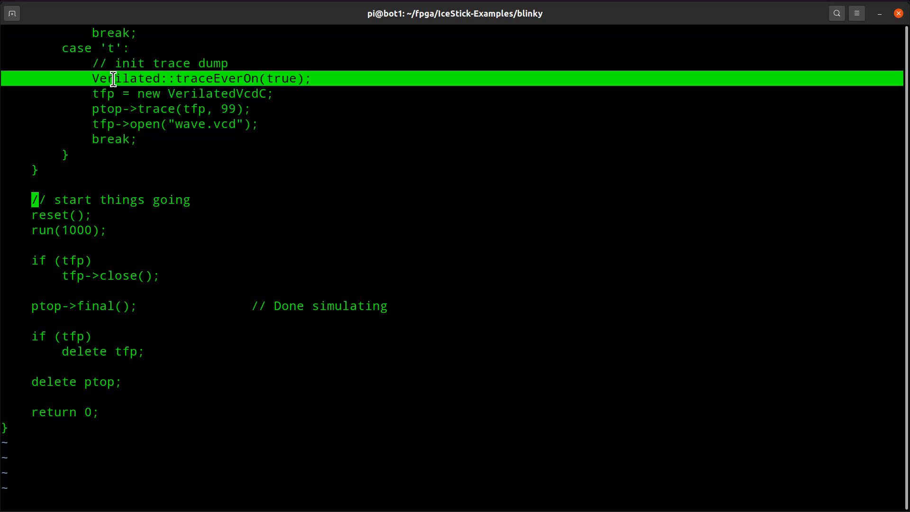
mouse_move(139, 124)
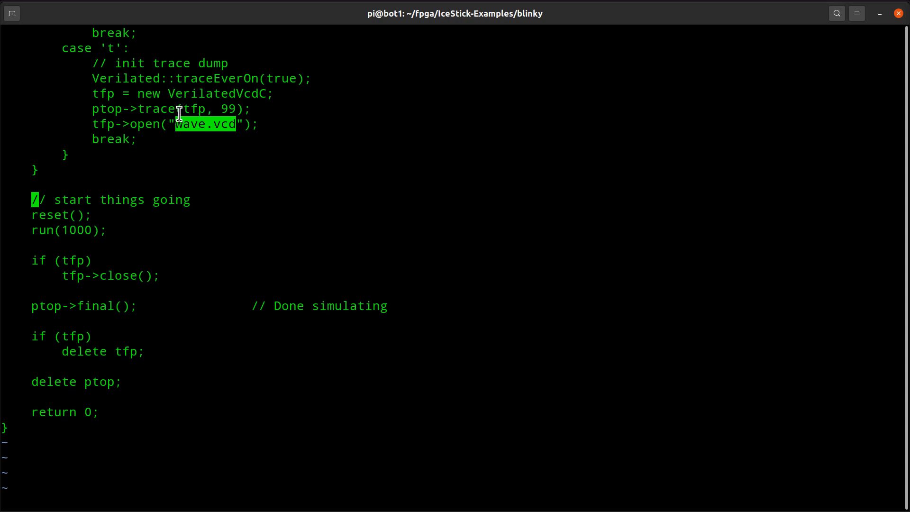
mouse_move(196, 98)
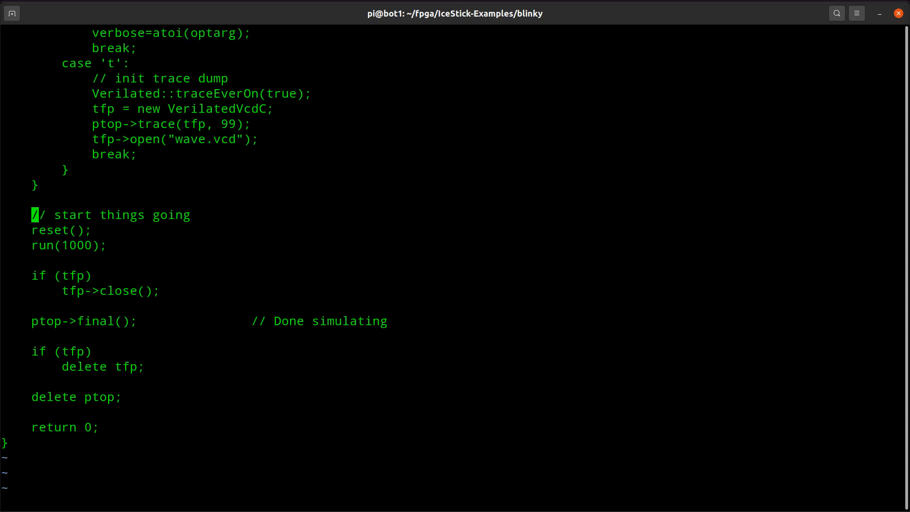
scroll("down", 3)
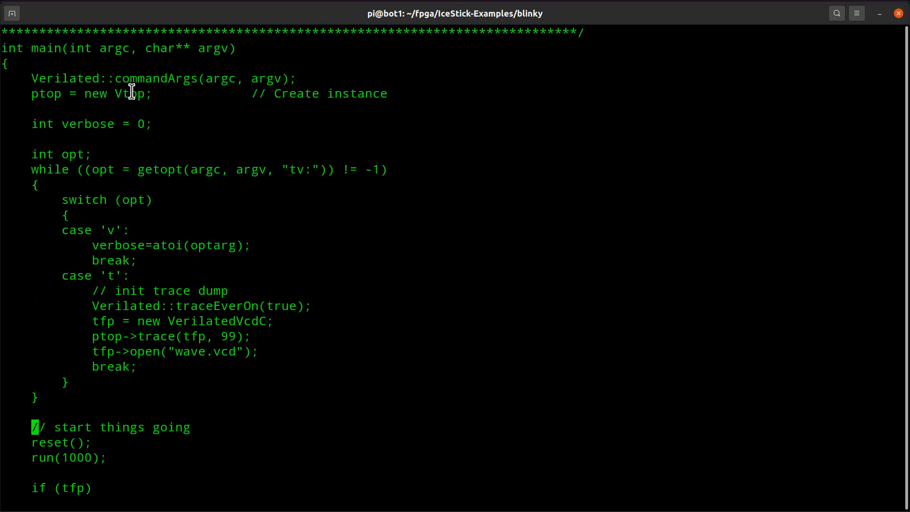
scroll("down", 3)
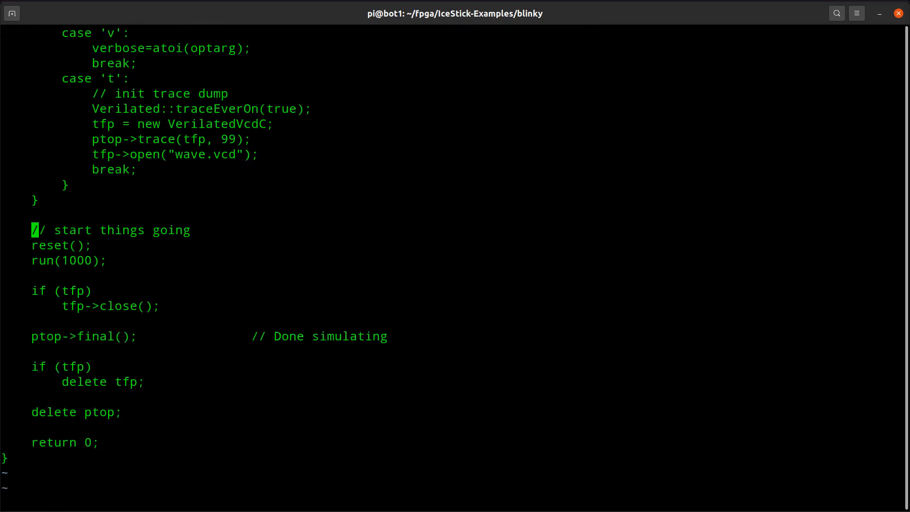
scroll("down", 3)
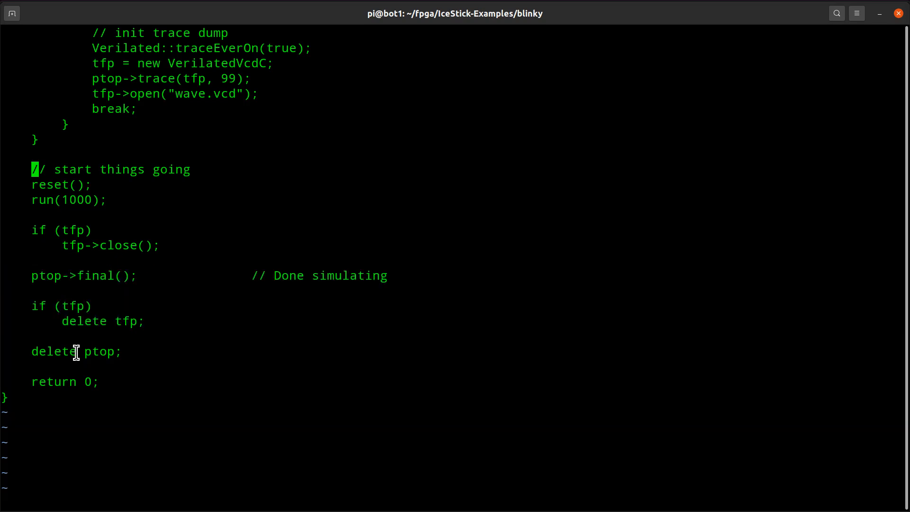
mouse_move(245, 365)
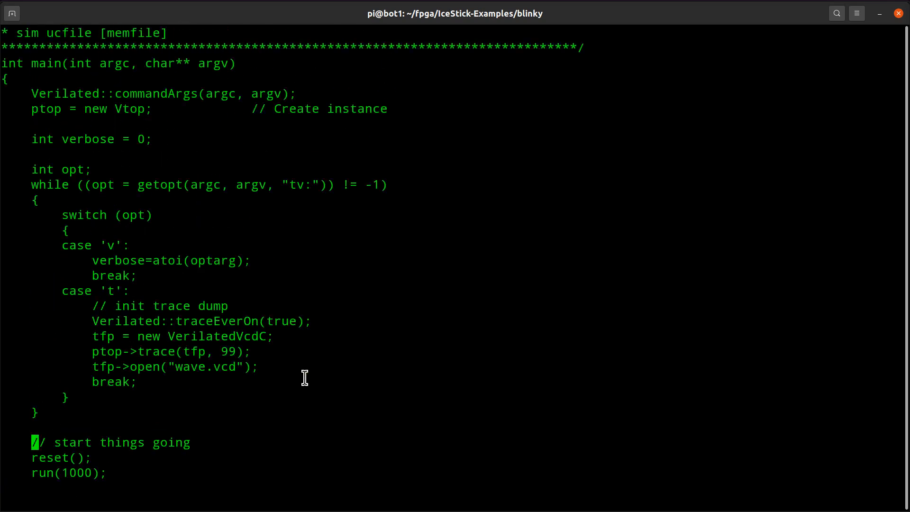
scroll("down", 3)
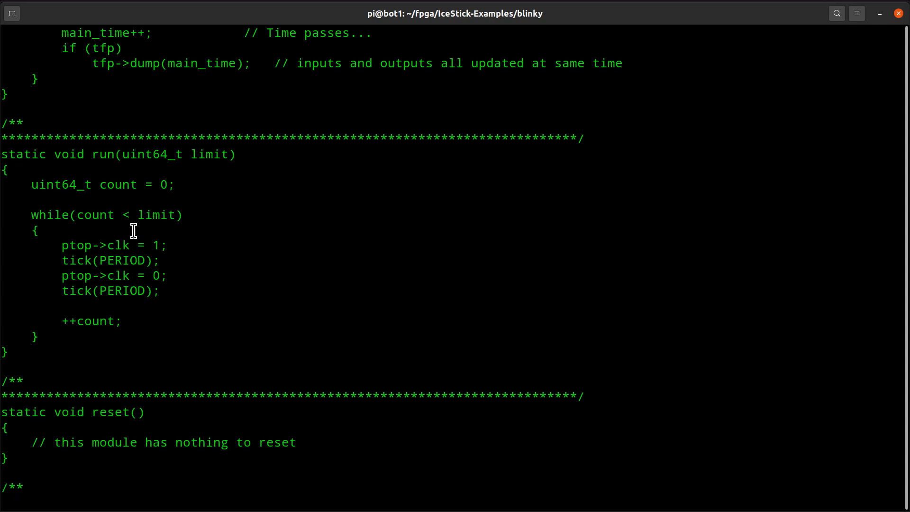
mouse_move(154, 183)
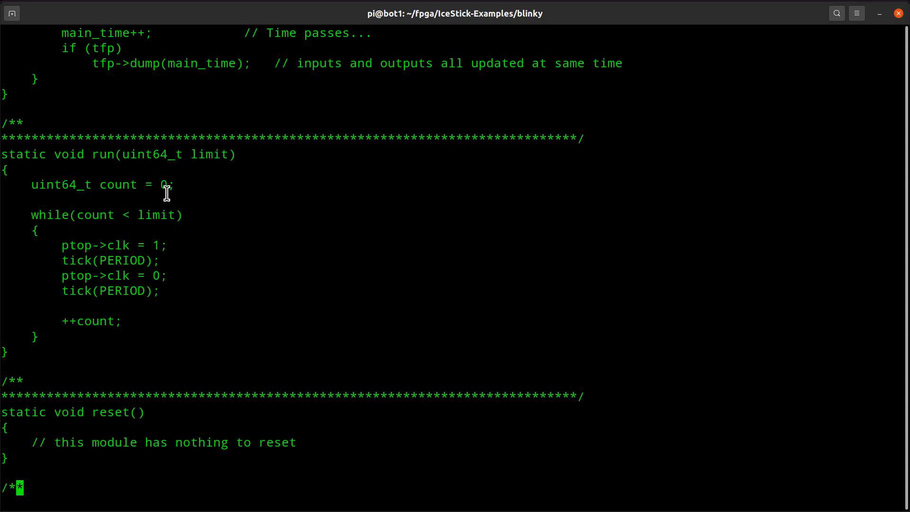
scroll("down", 3)
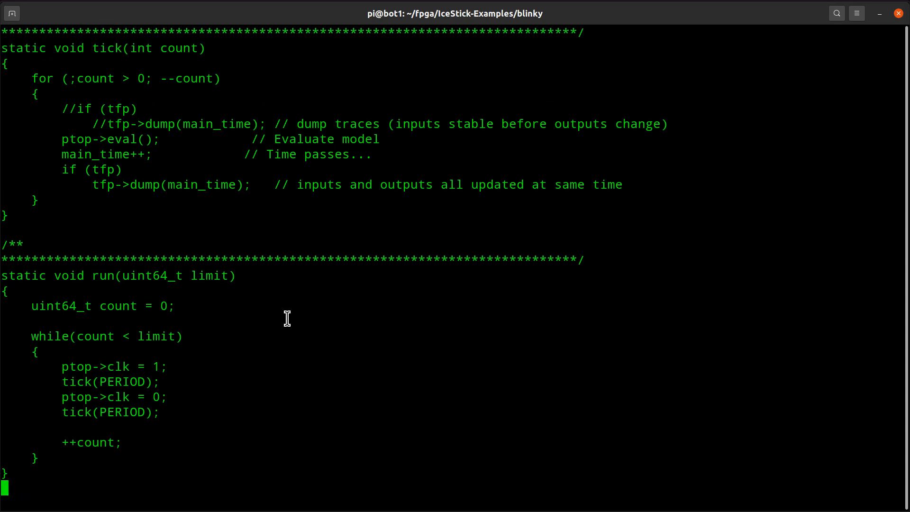
mouse_move(122, 336)
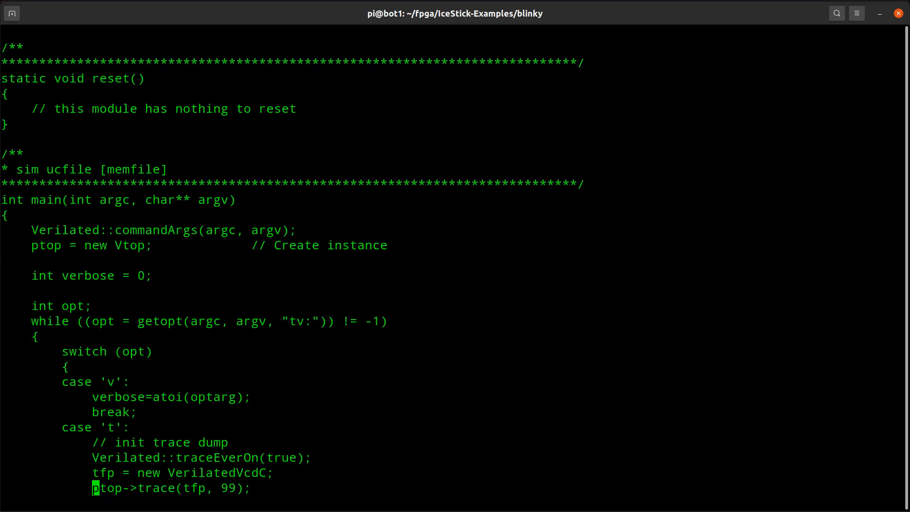
scroll("down", 3)
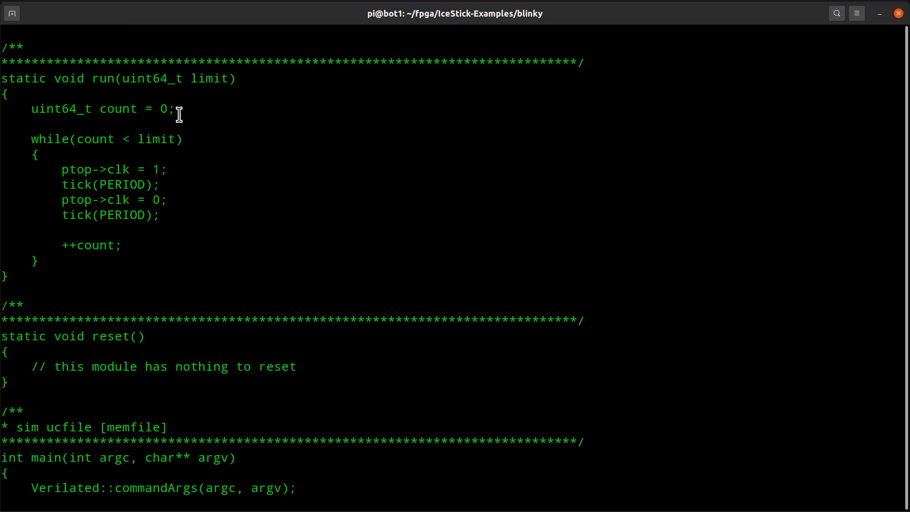
mouse_move(123, 172)
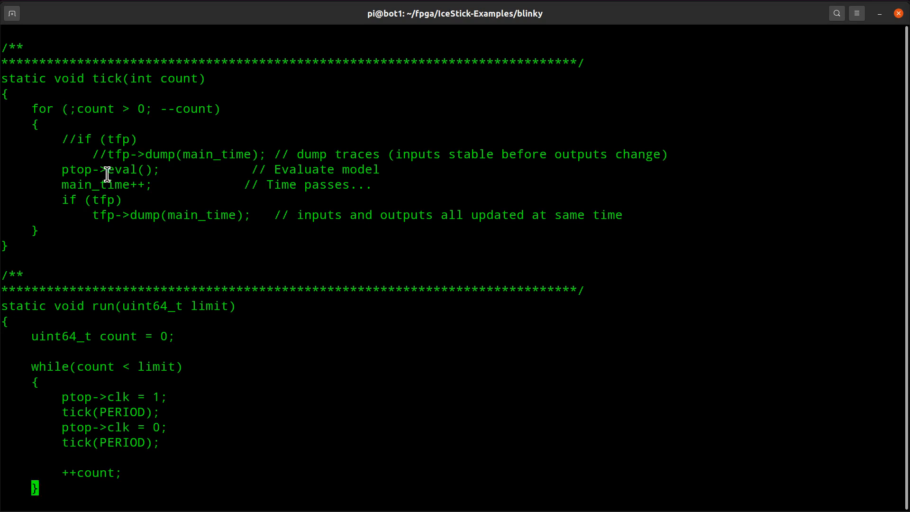
double_click(107, 169)
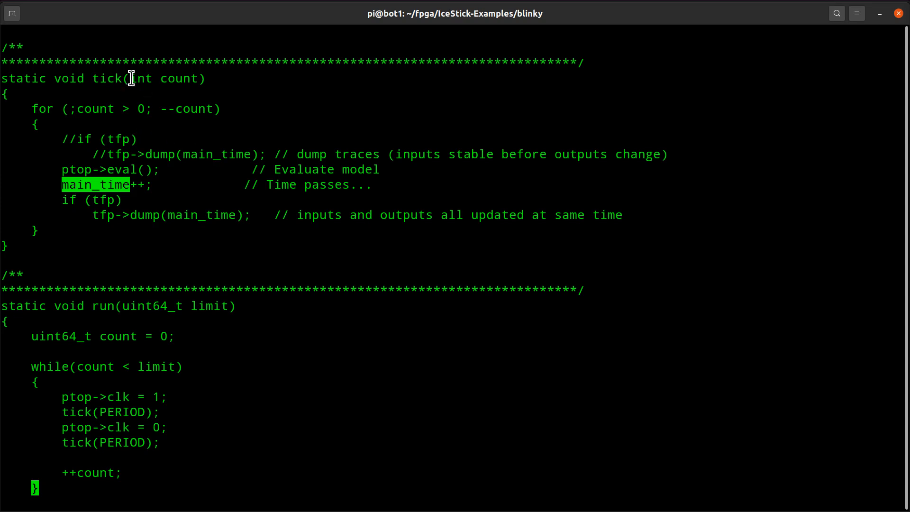
mouse_move(80, 172)
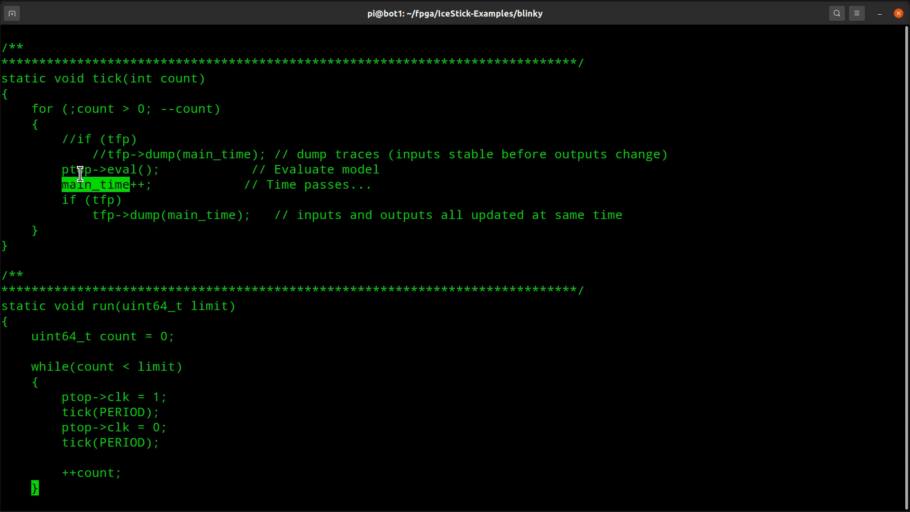
double_click(108, 169)
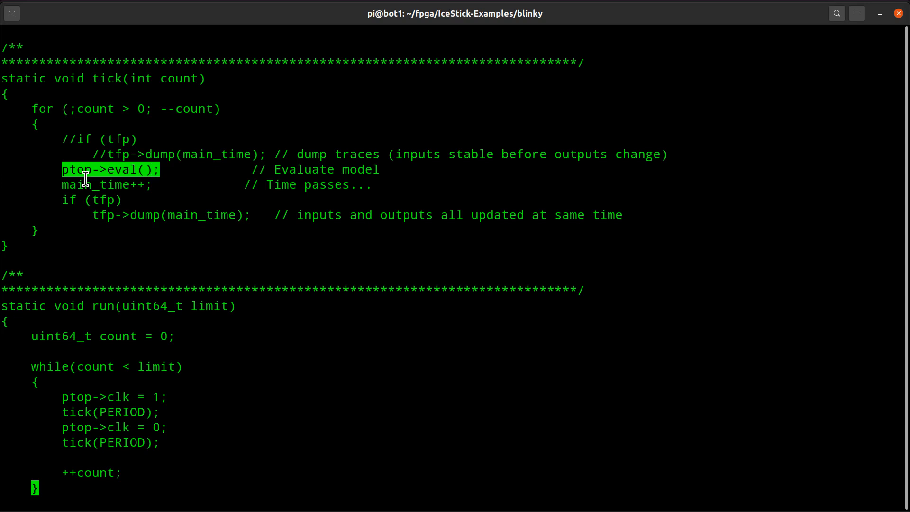
double_click(93, 185)
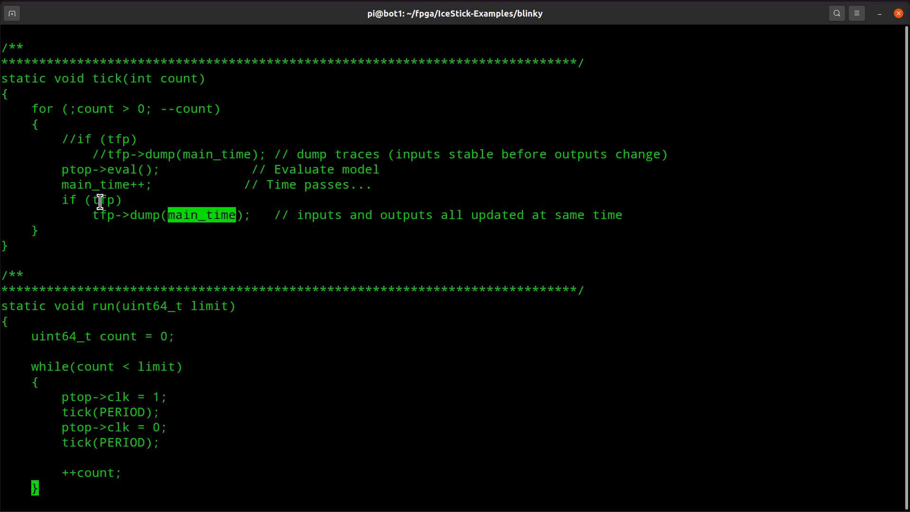
double_click(104, 200)
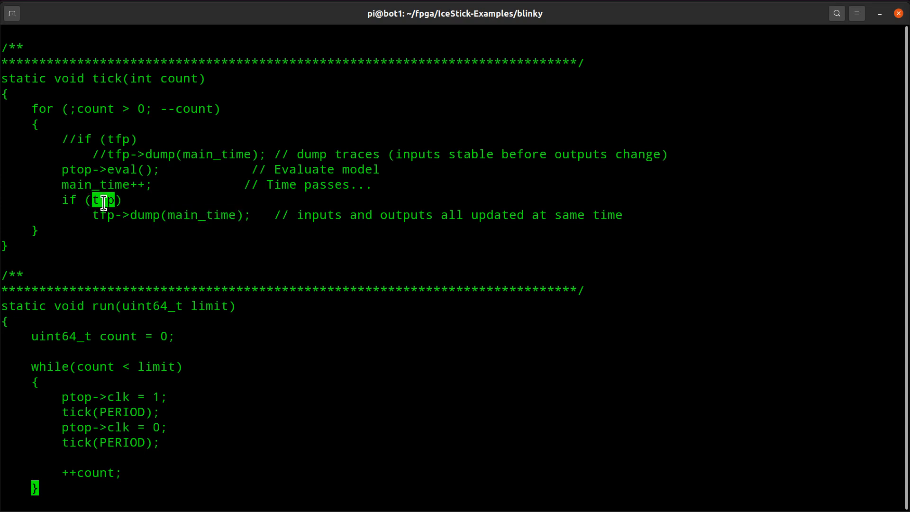
double_click(138, 215)
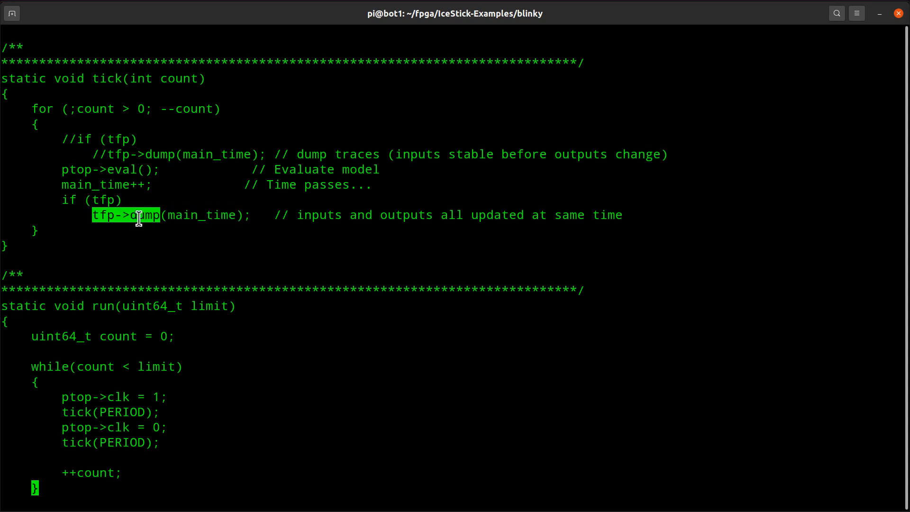